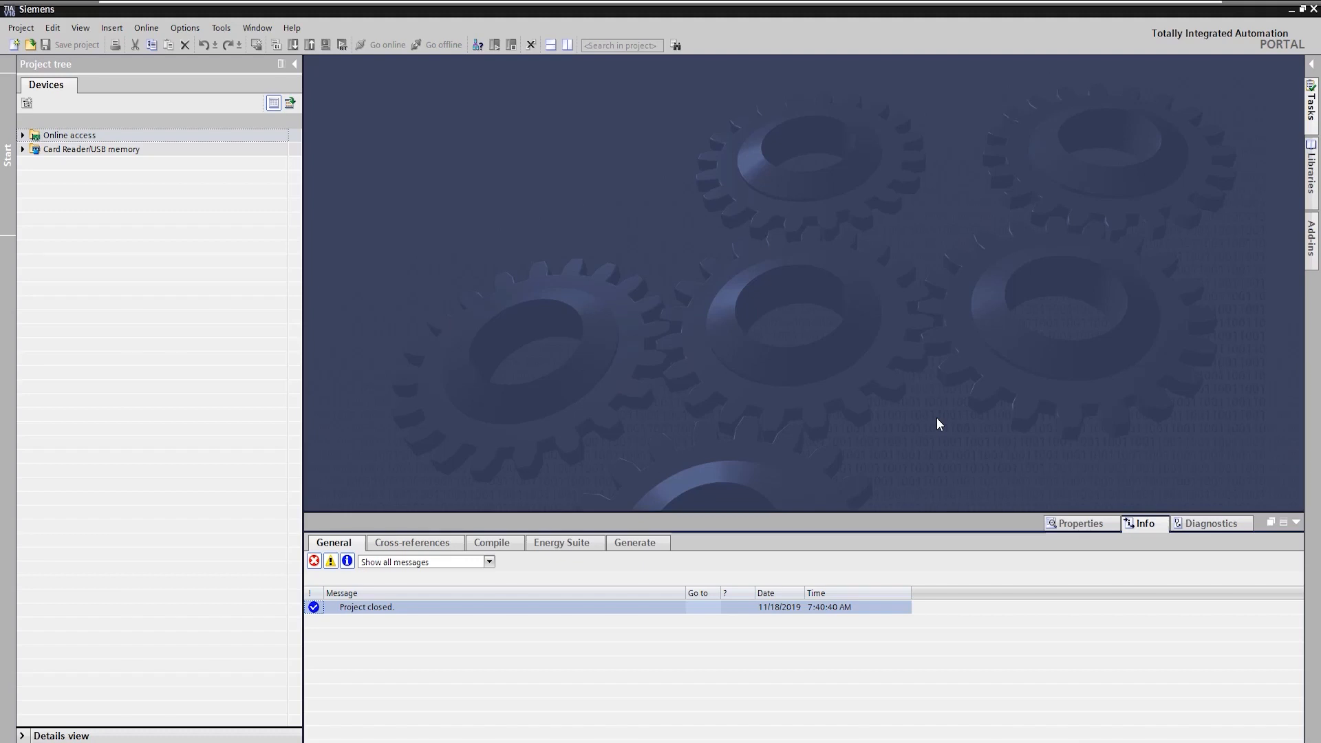
mouse_move(25, 33)
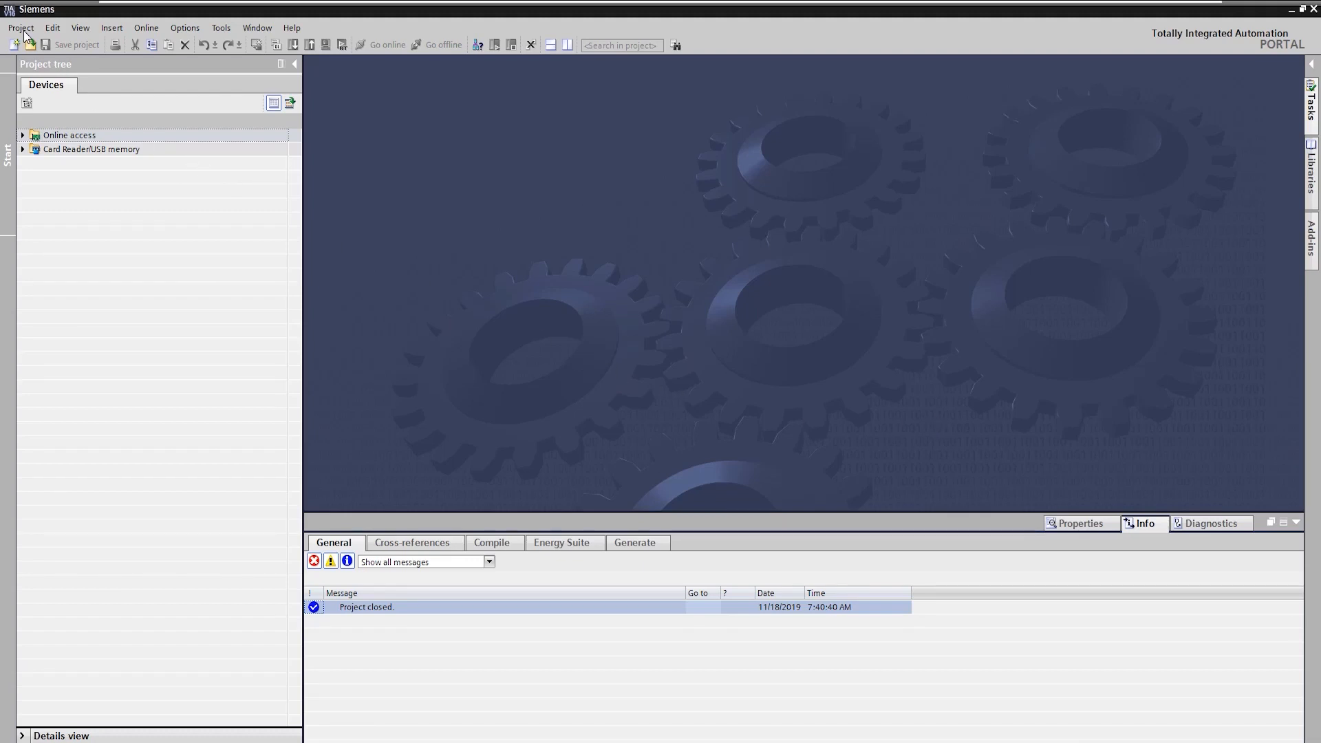
Reach the project server commands to create a new local session
left_click(21, 27)
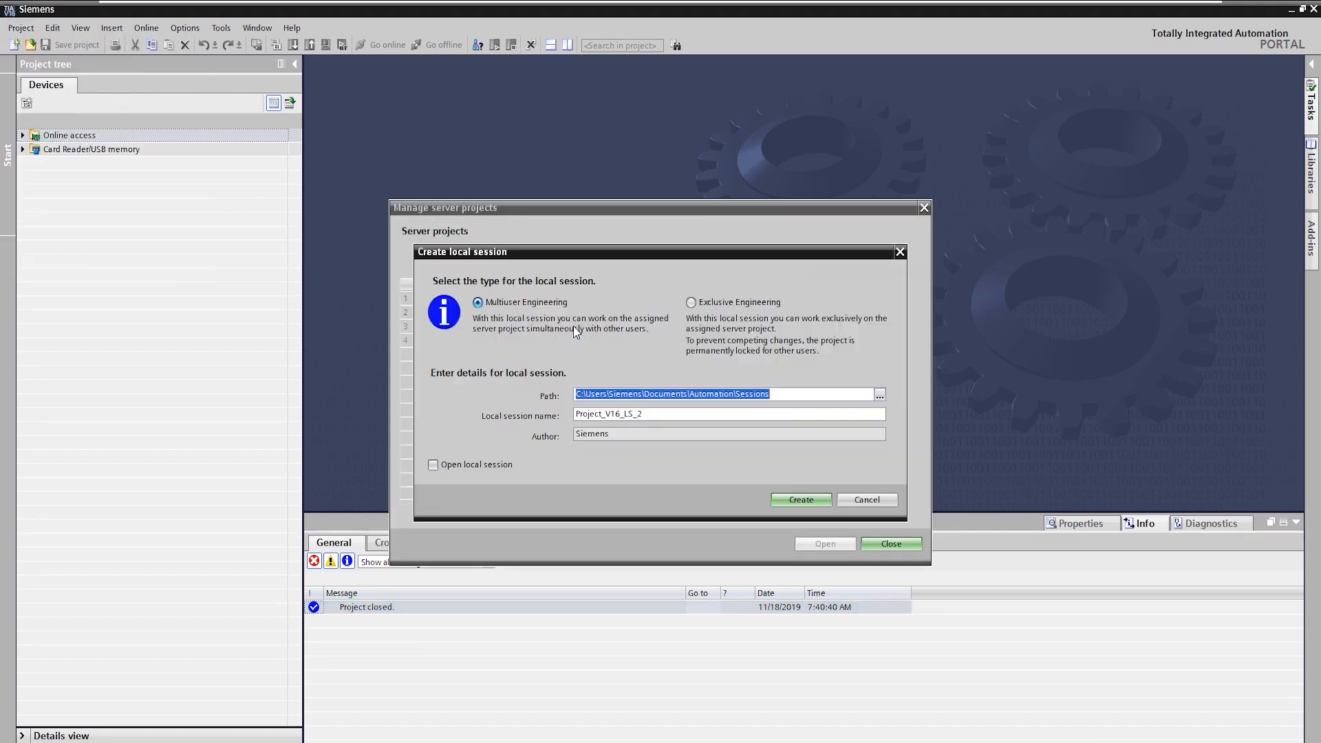
Create an Exclusive Engineering local session Project_V16_ES set to open once created
left_click(691, 302)
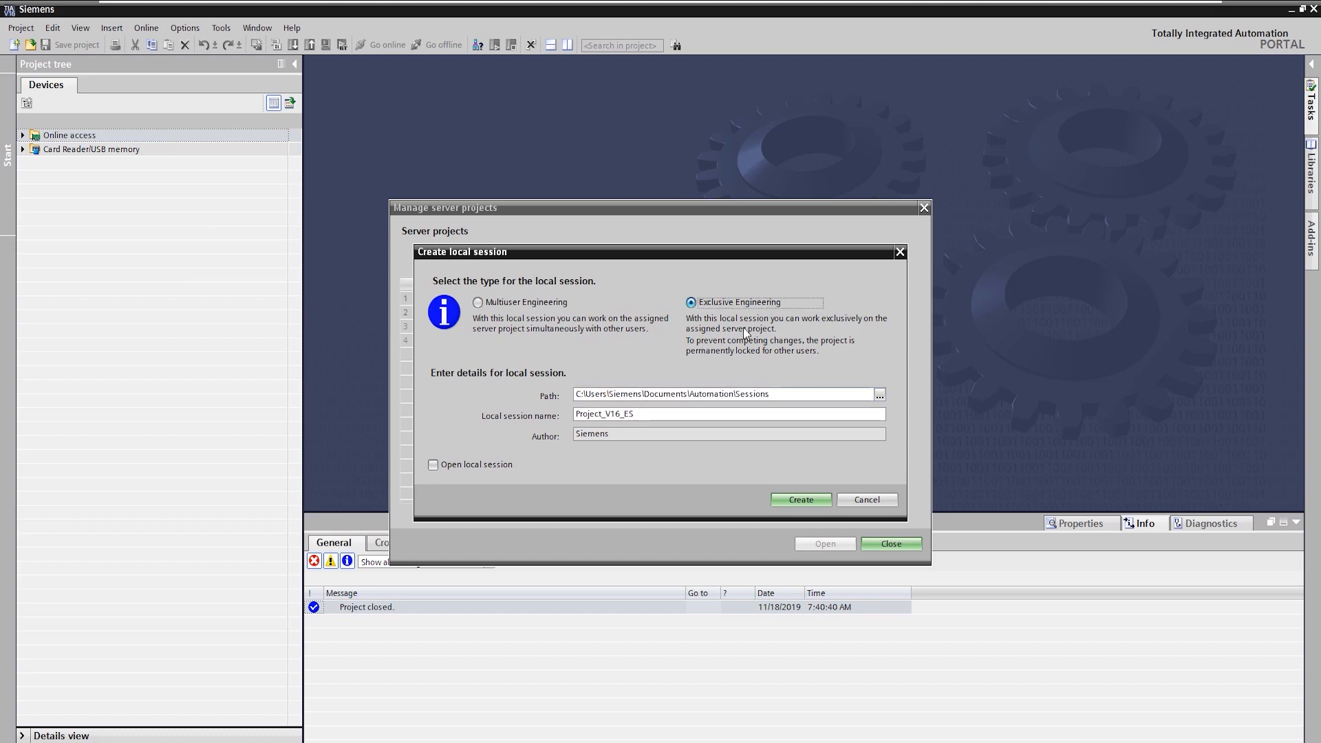
left_click(433, 464)
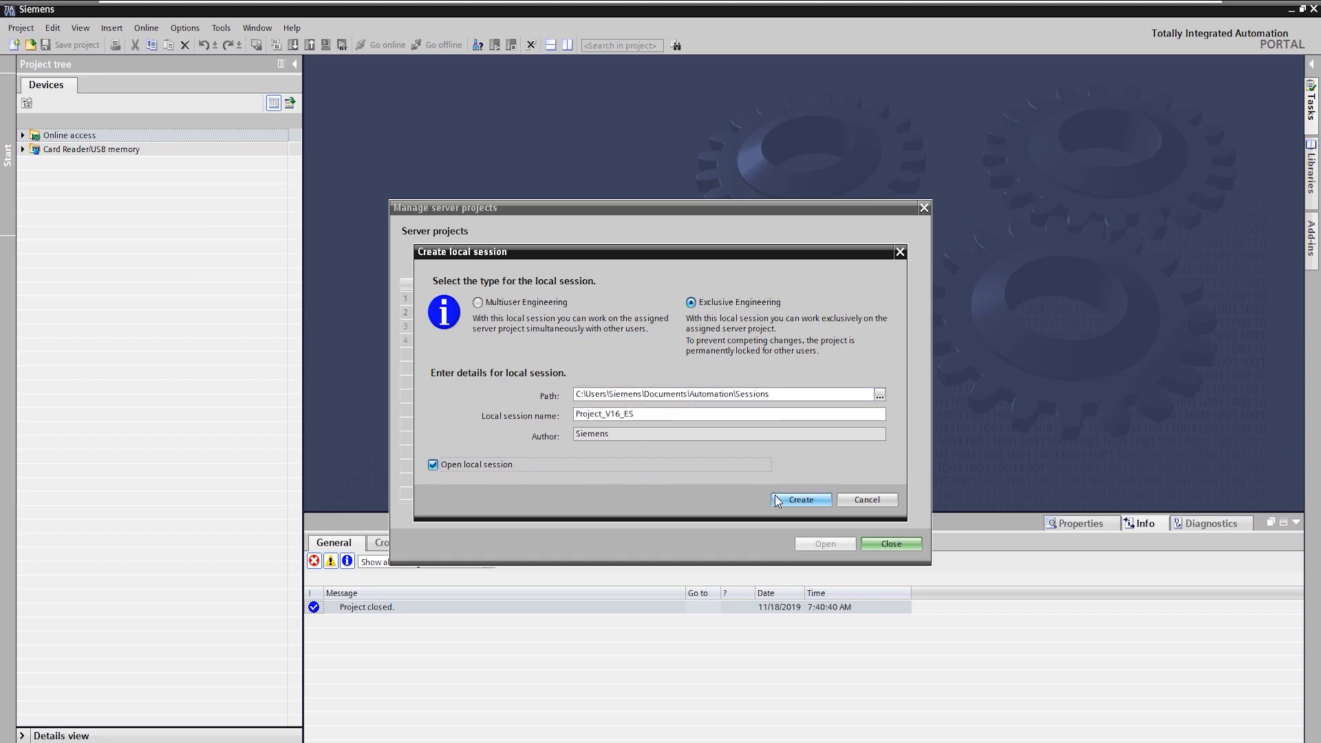
left_click(798, 500)
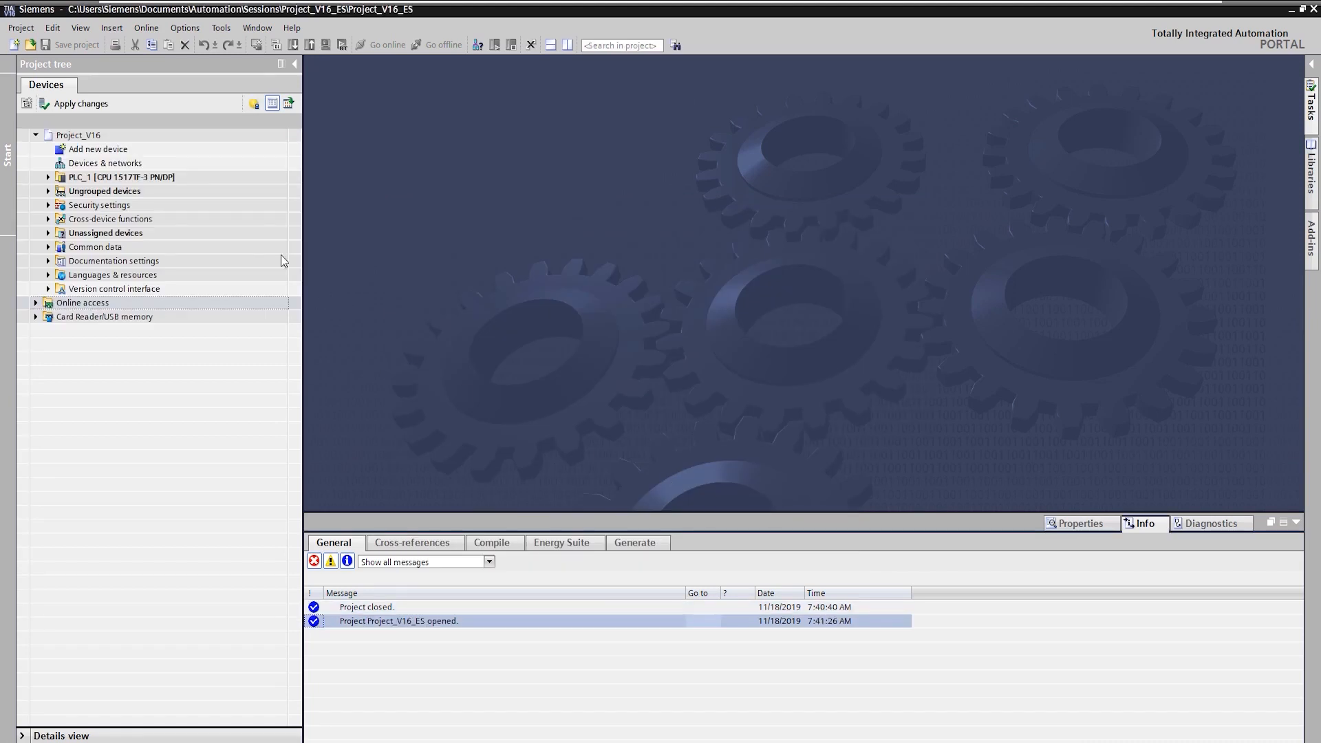
Close the Project_V16_ES project and reload the server details showing it locked by session 2
left_click(21, 27)
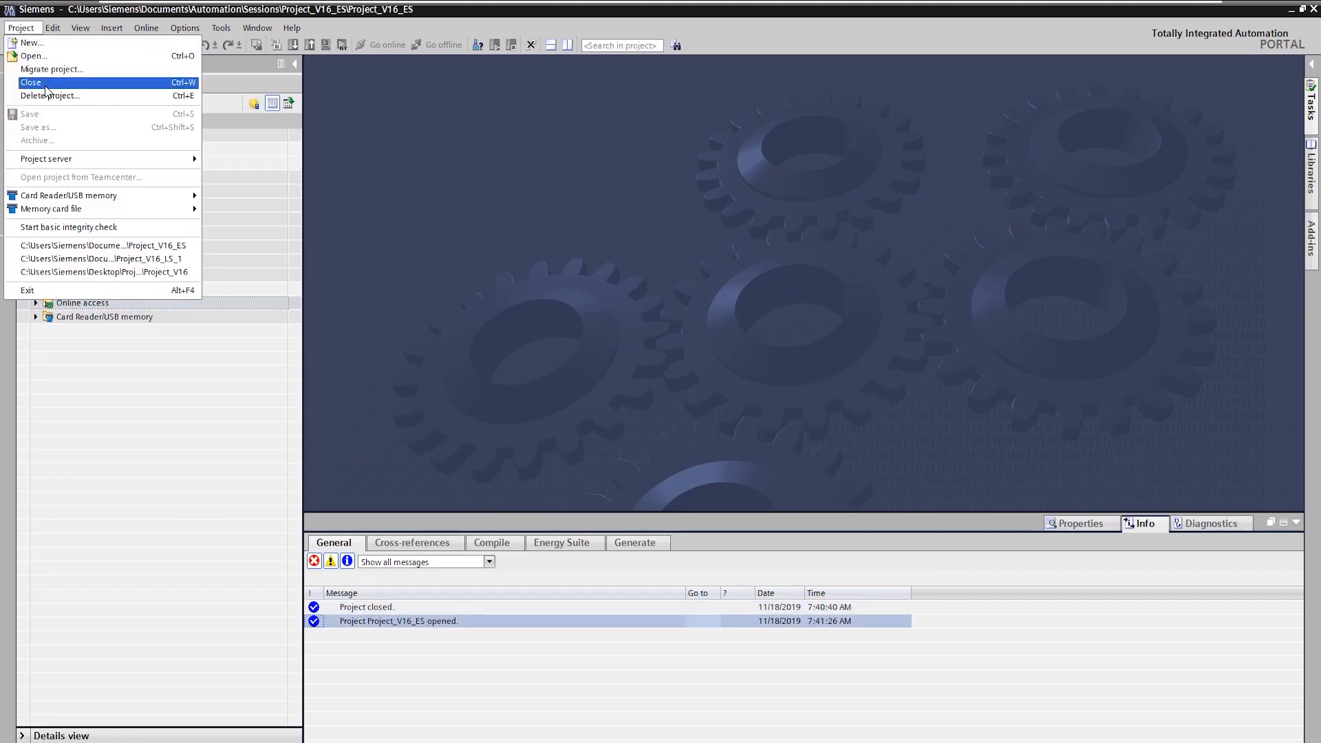
left_click(32, 81)
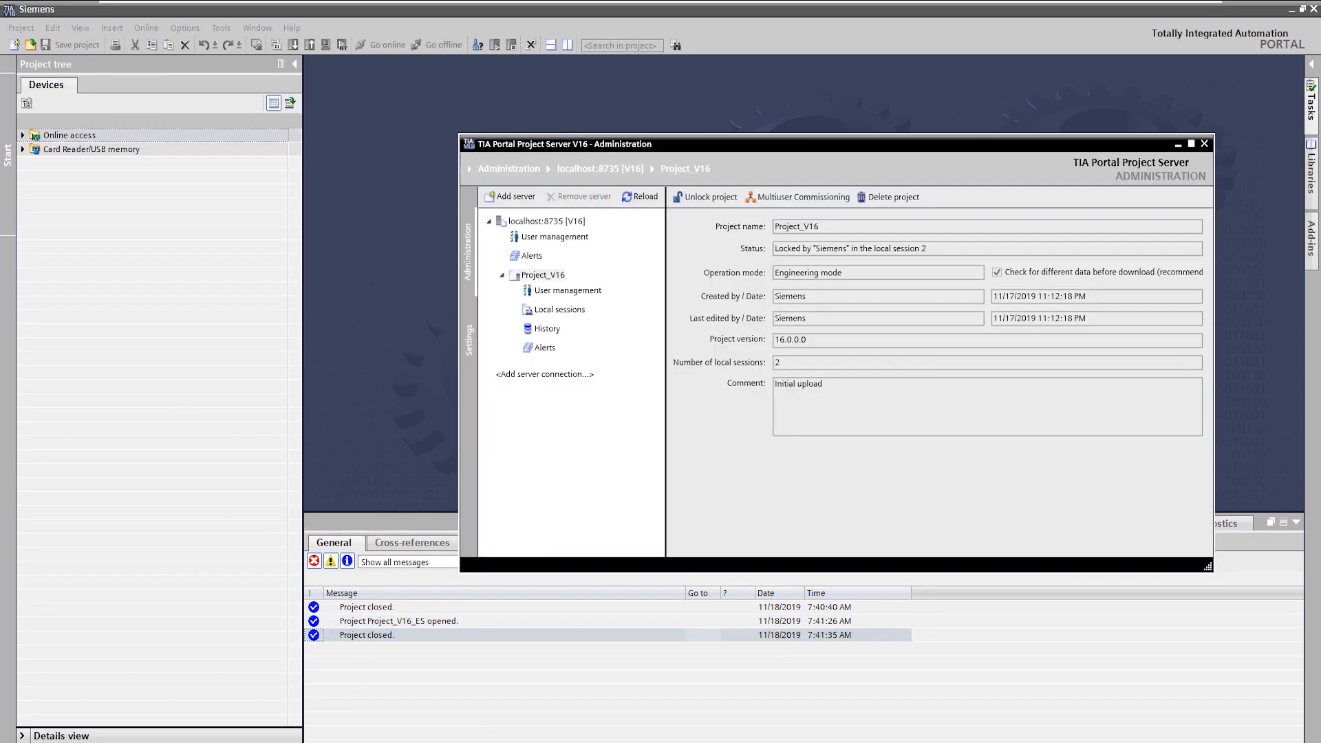
left_click(646, 197)
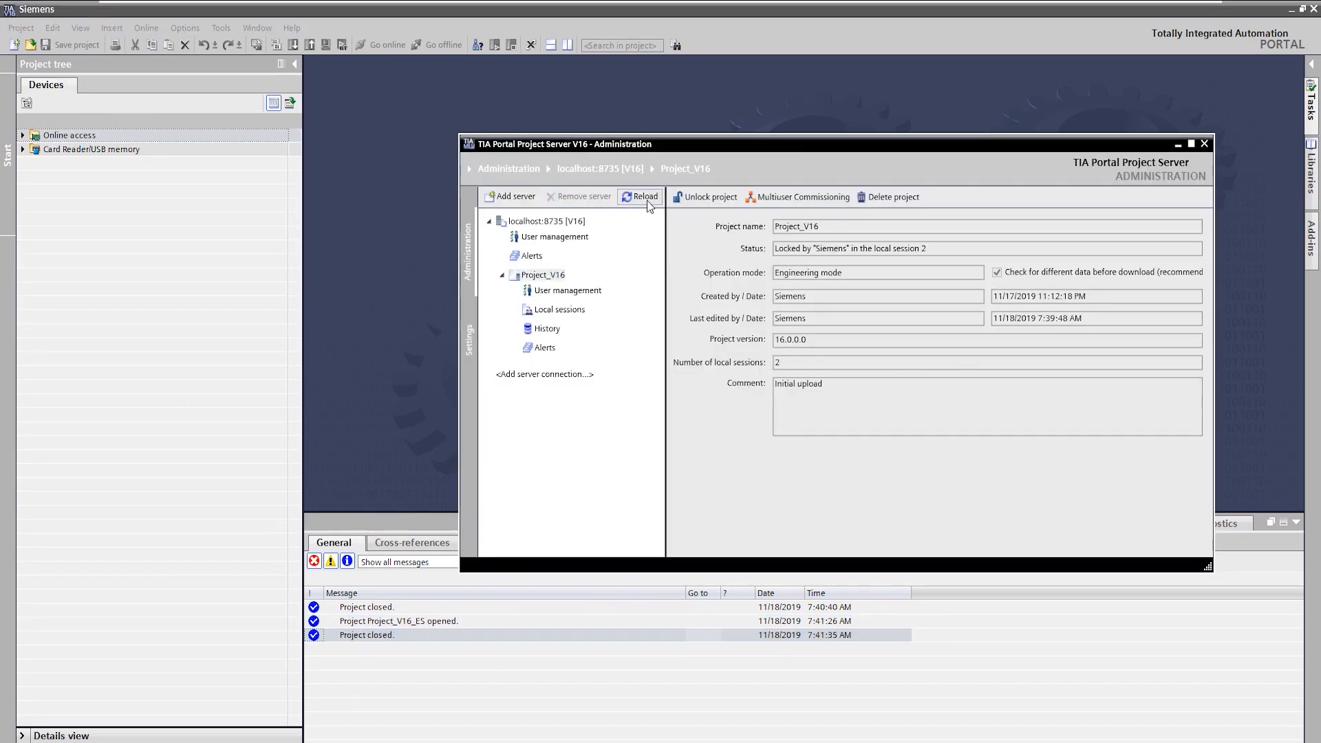
left_click(21, 27)
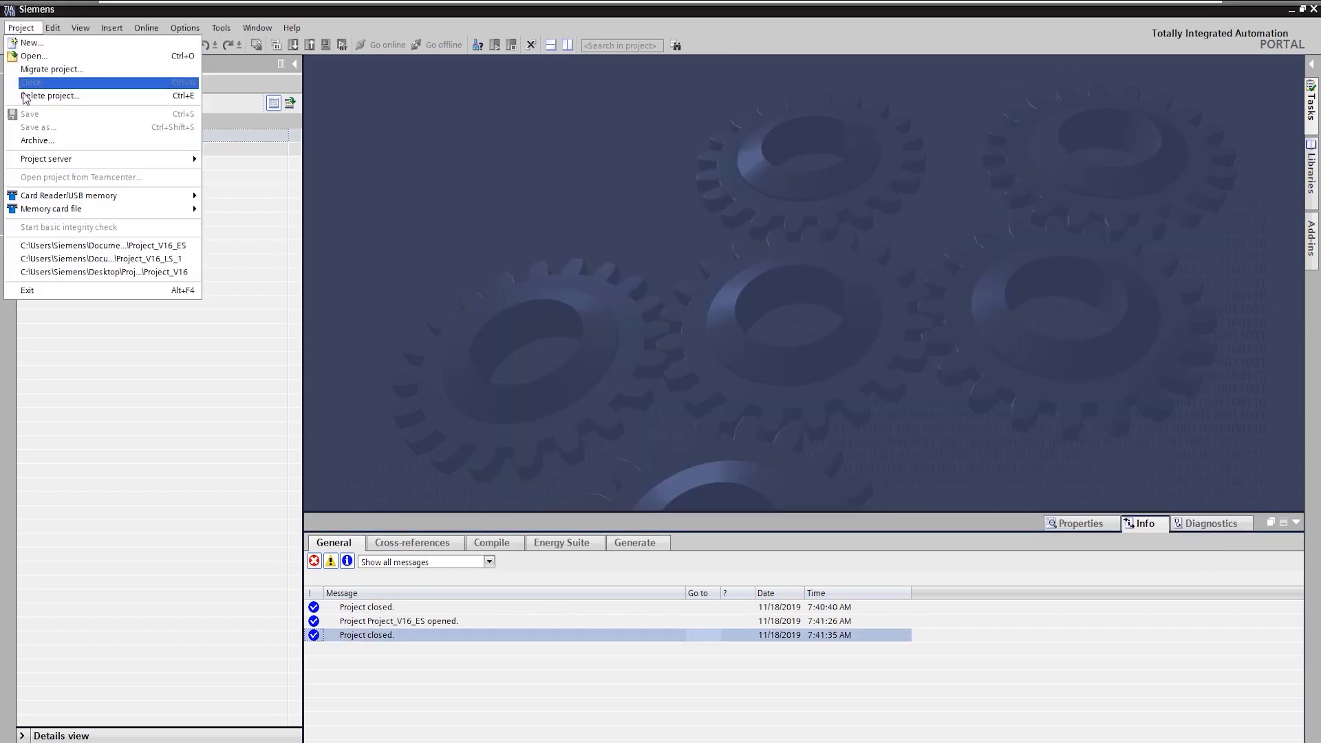
Reopen session Project_V16_ES from the server list and expand PLC_1 program blocks
left_click(46, 158)
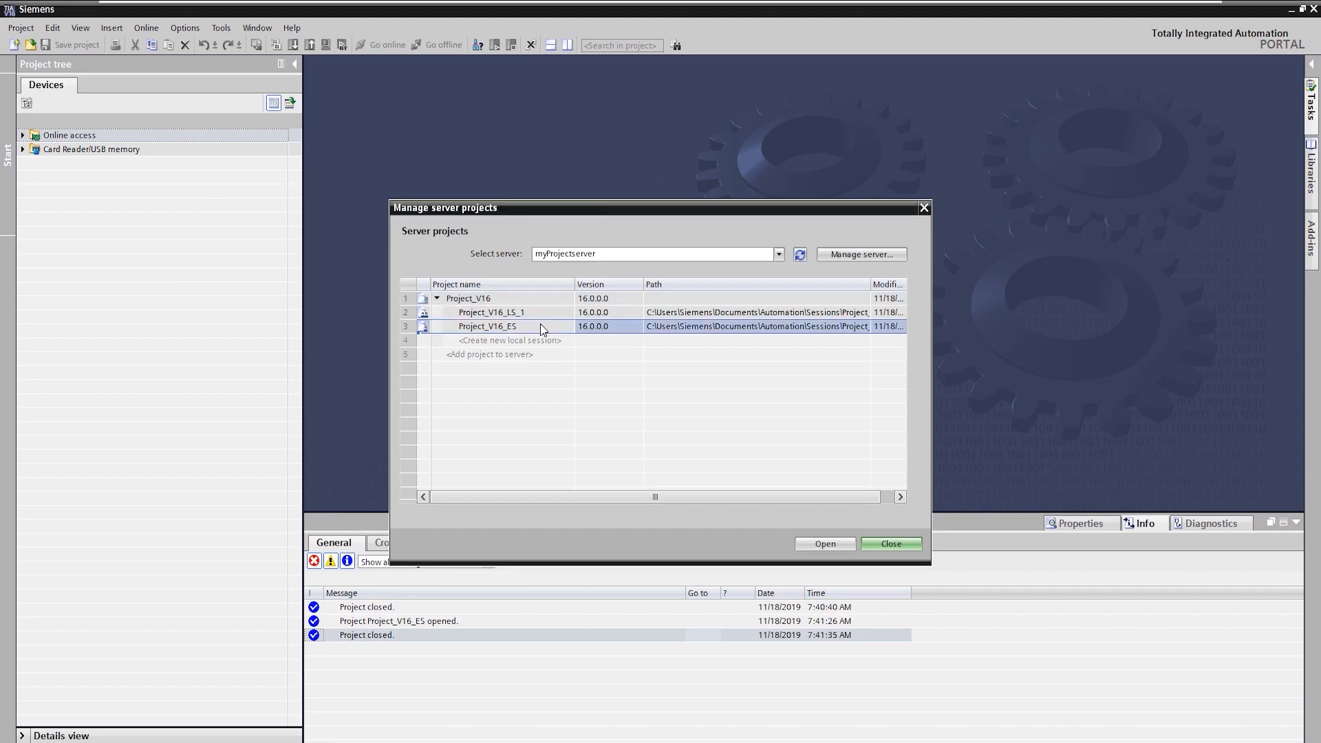
left_click(823, 544)
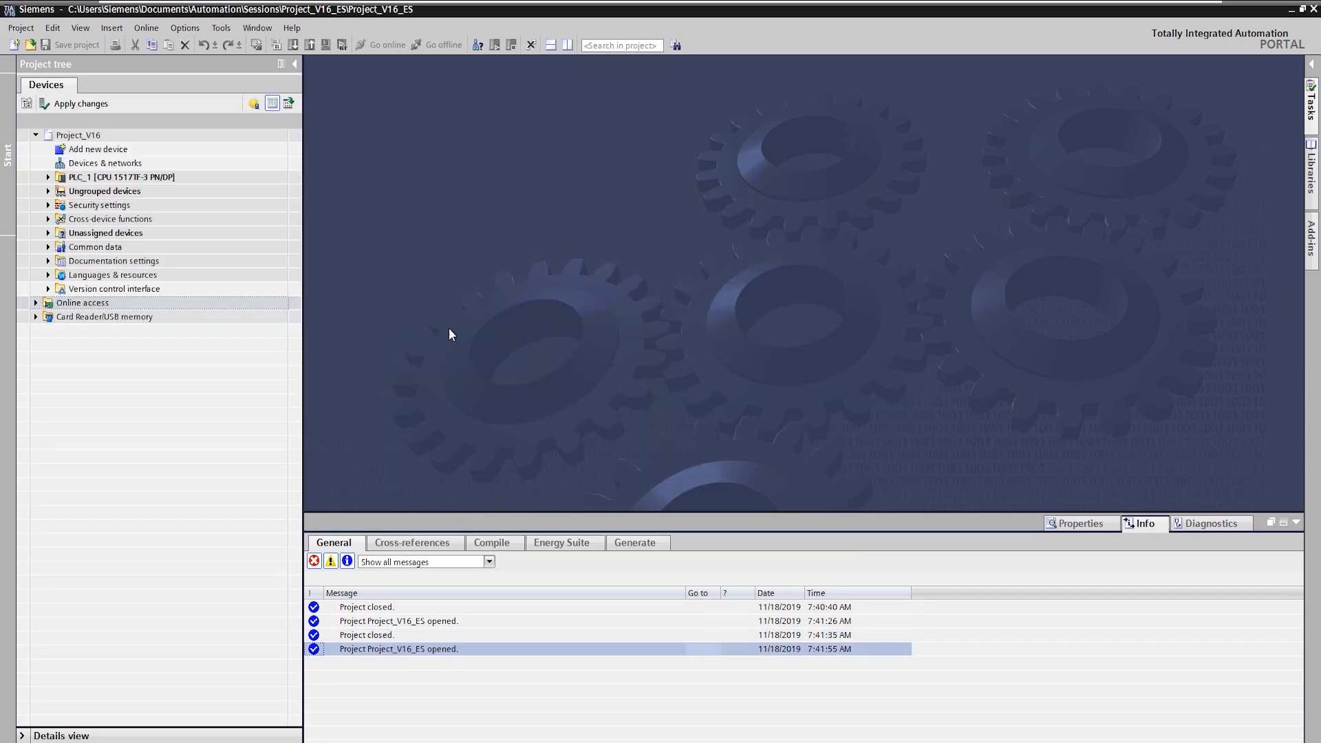
left_click(48, 177)
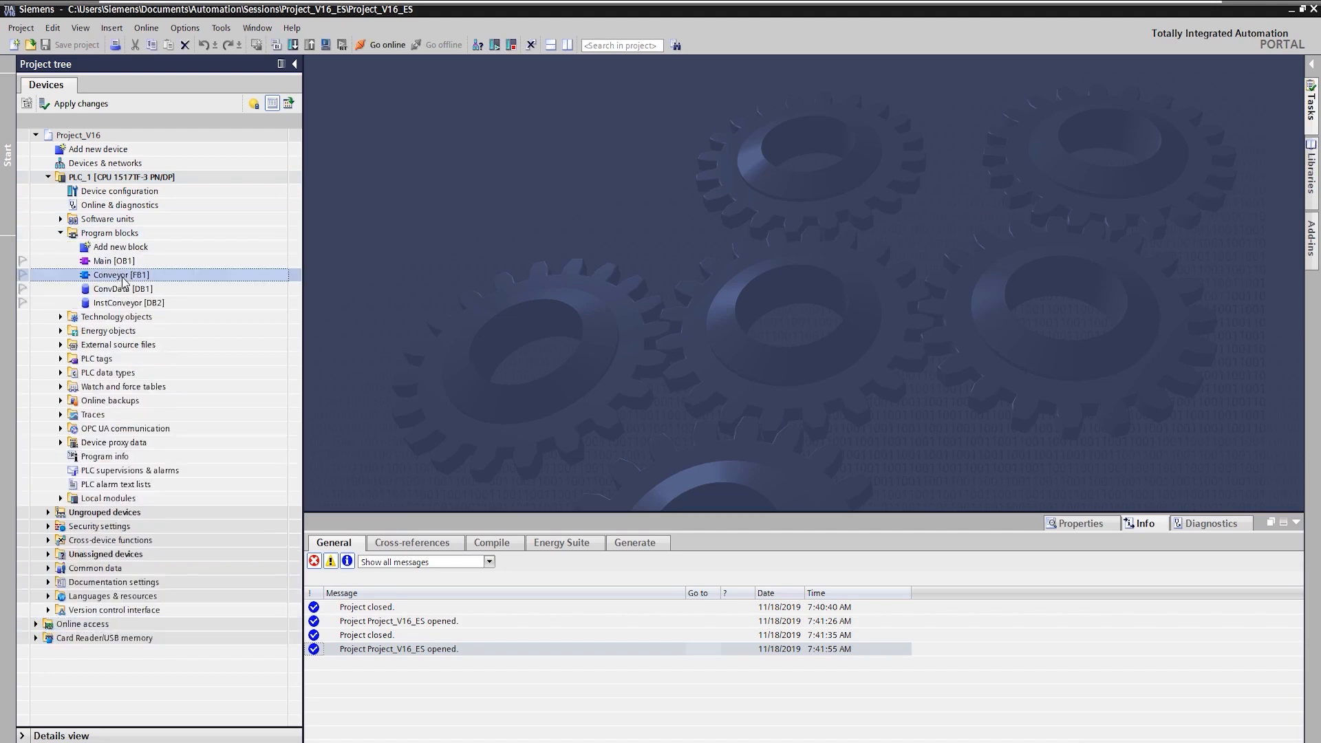
Add change-log line '// 01.01.00 18.11.19' for Upgrade TIA Portal V16 in Conveyor [FB1]
double_click(119, 275)
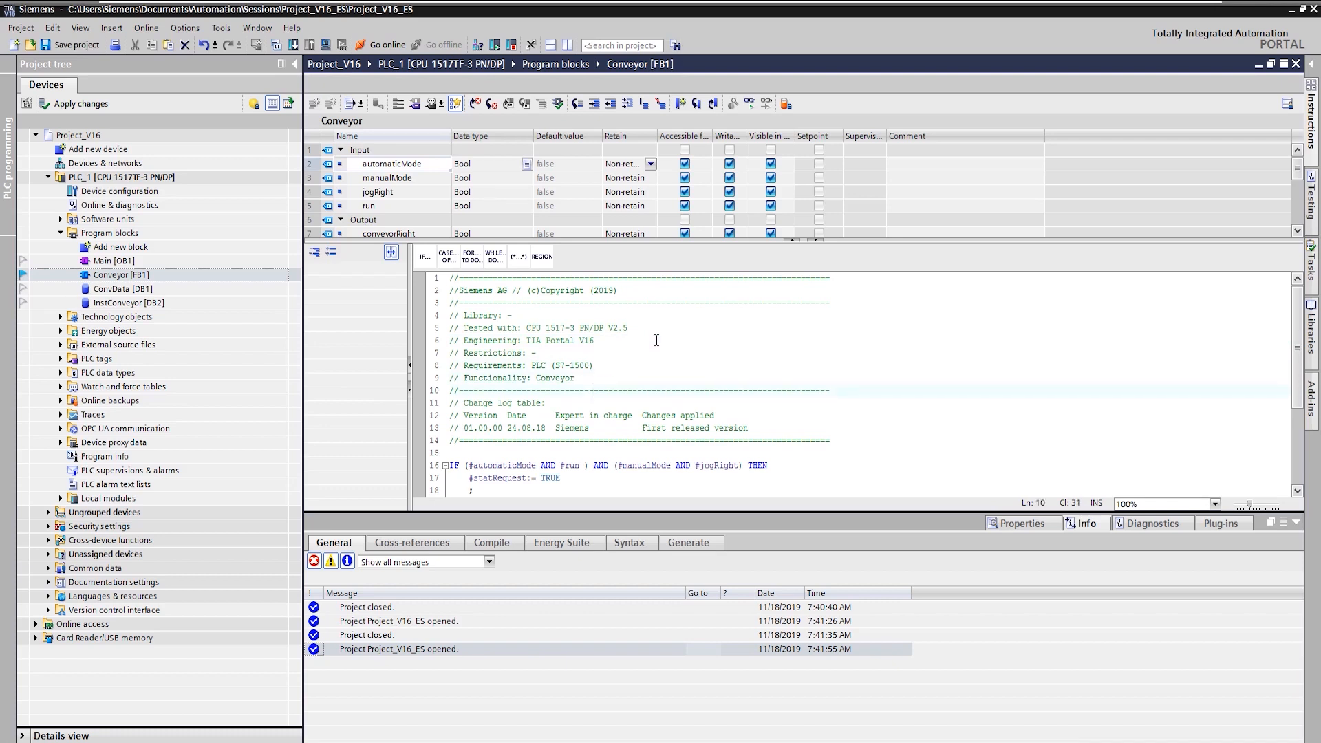
type("// 01.01")
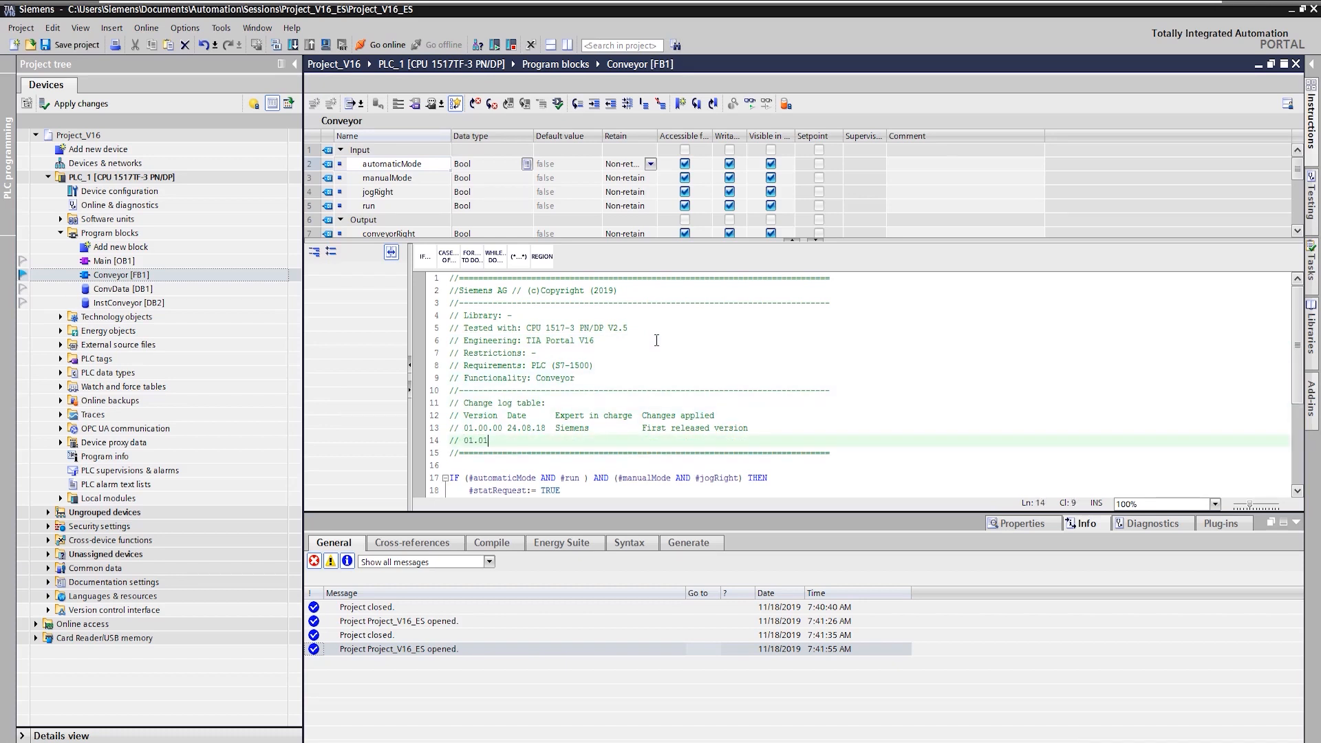
type(".00 18.11.19  Siemens           Upgrade TIA")
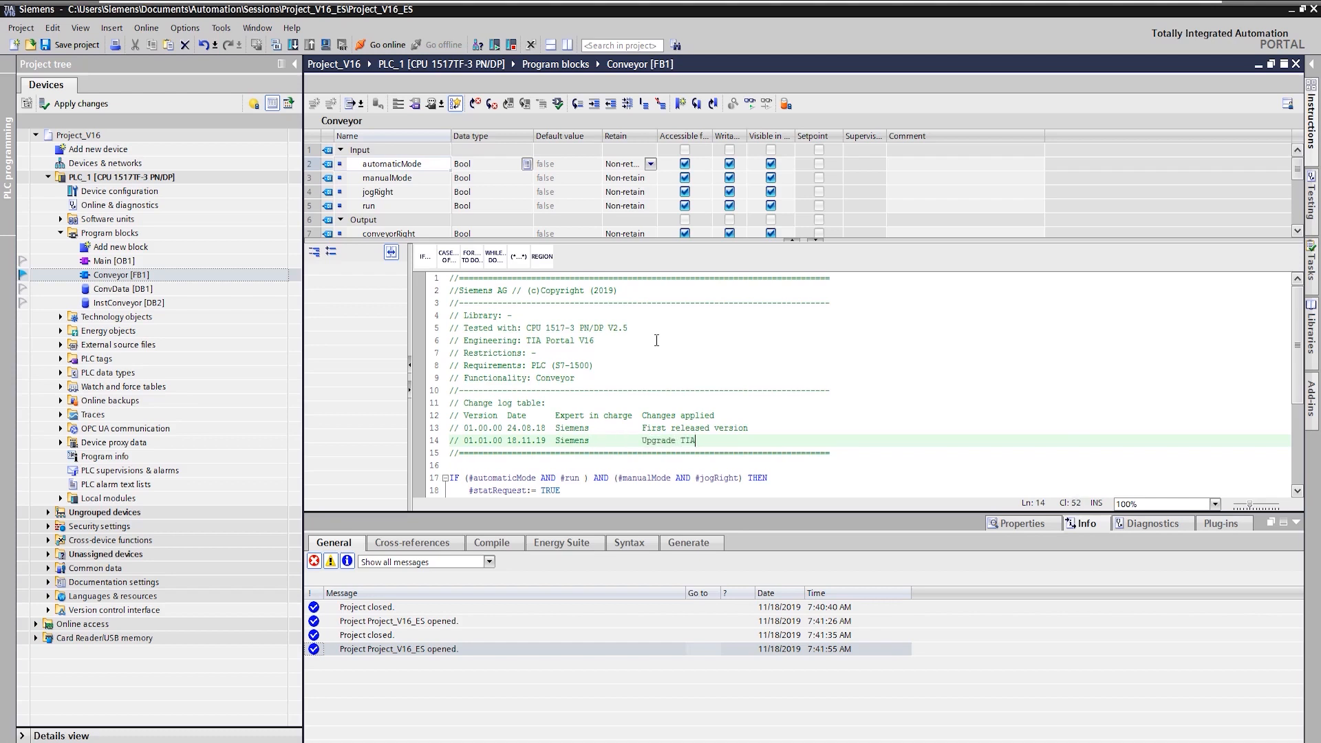
scroll("down", 3)
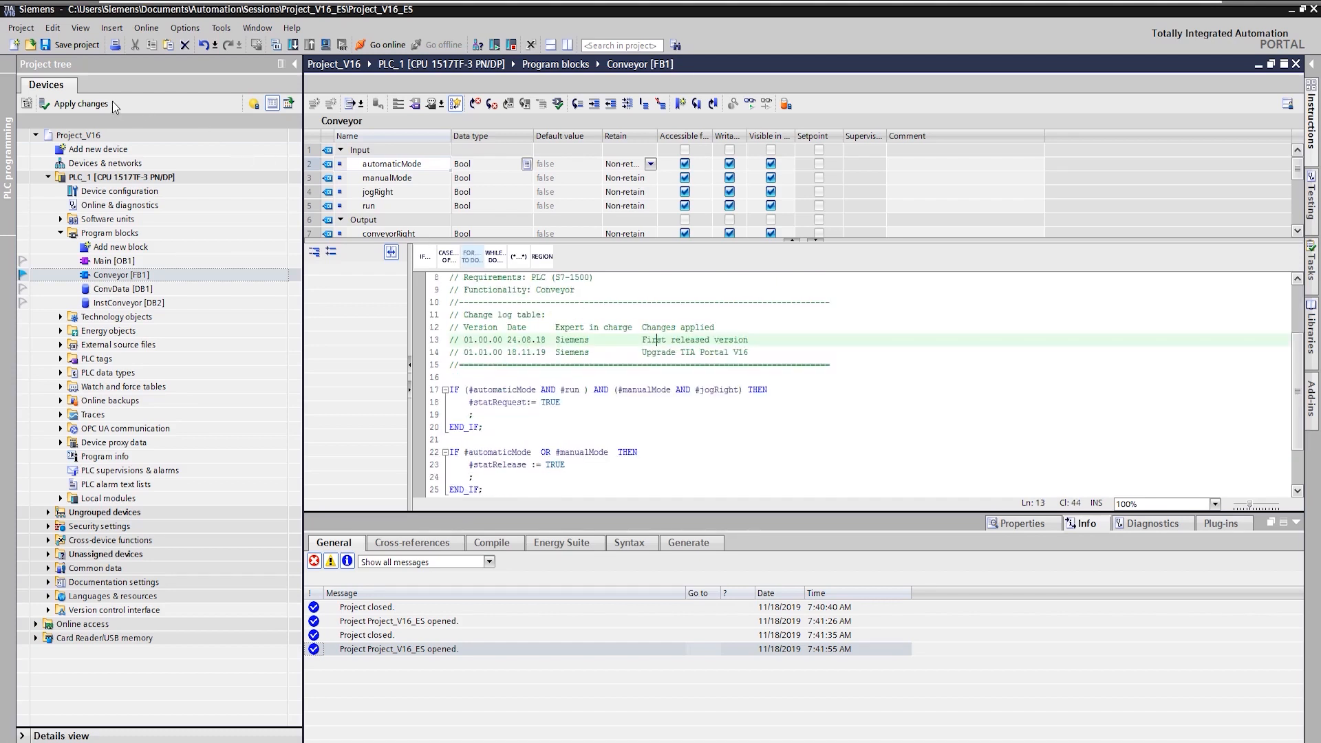
Apply the changes to server project Project_V16 with comment 'Upgrade'
left_click(80, 103)
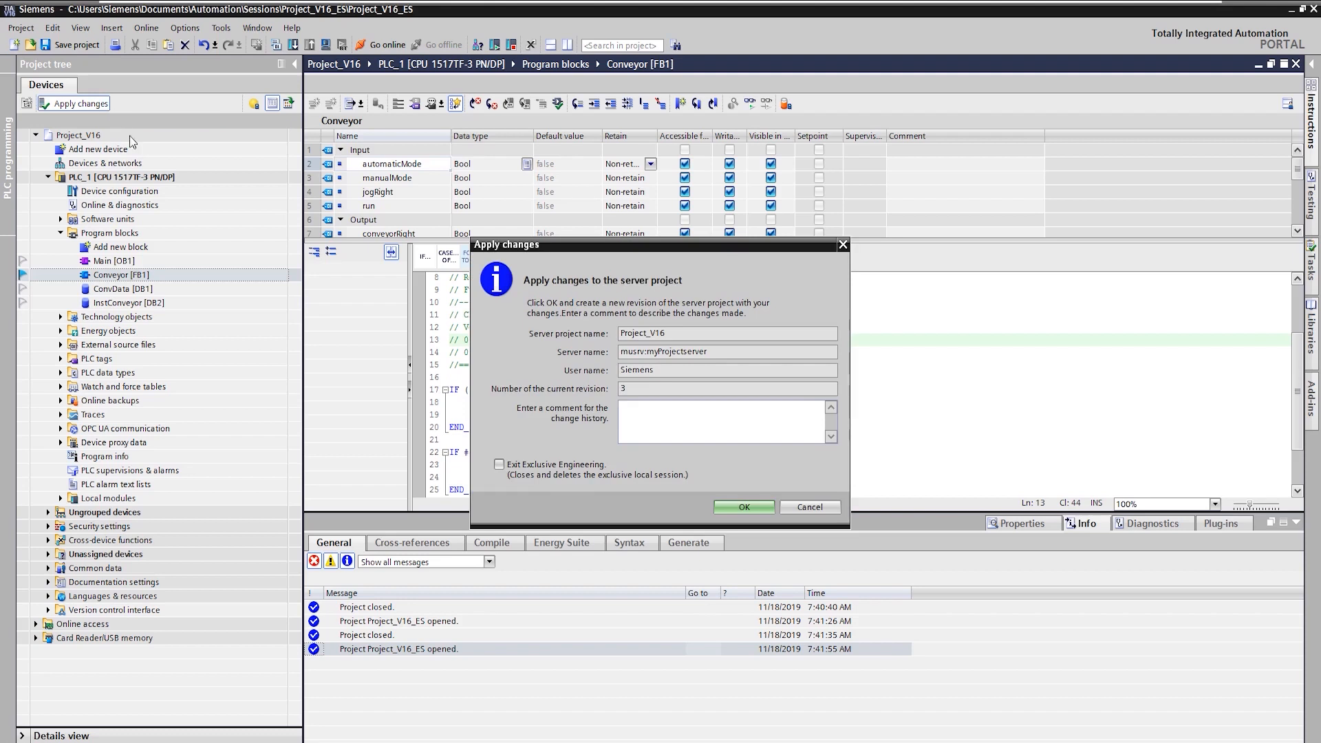
type("Upgrade")
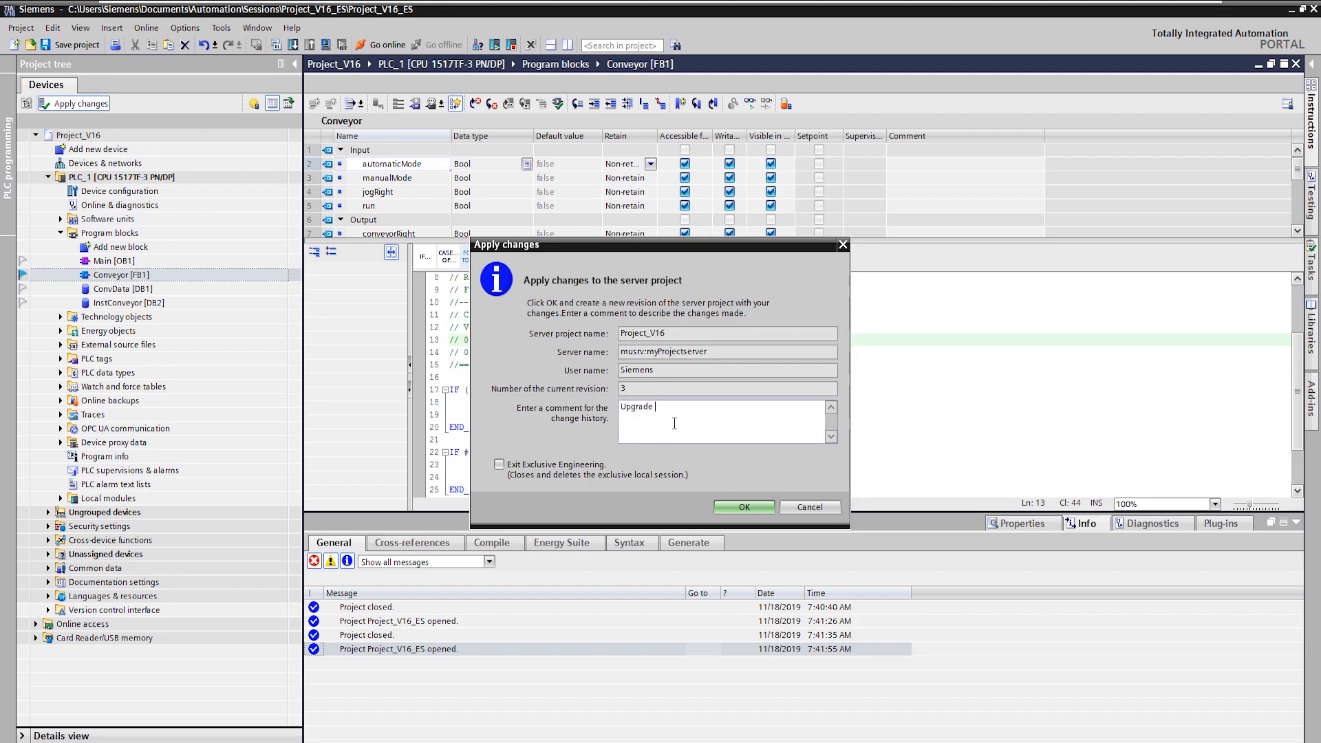
left_click(743, 507)
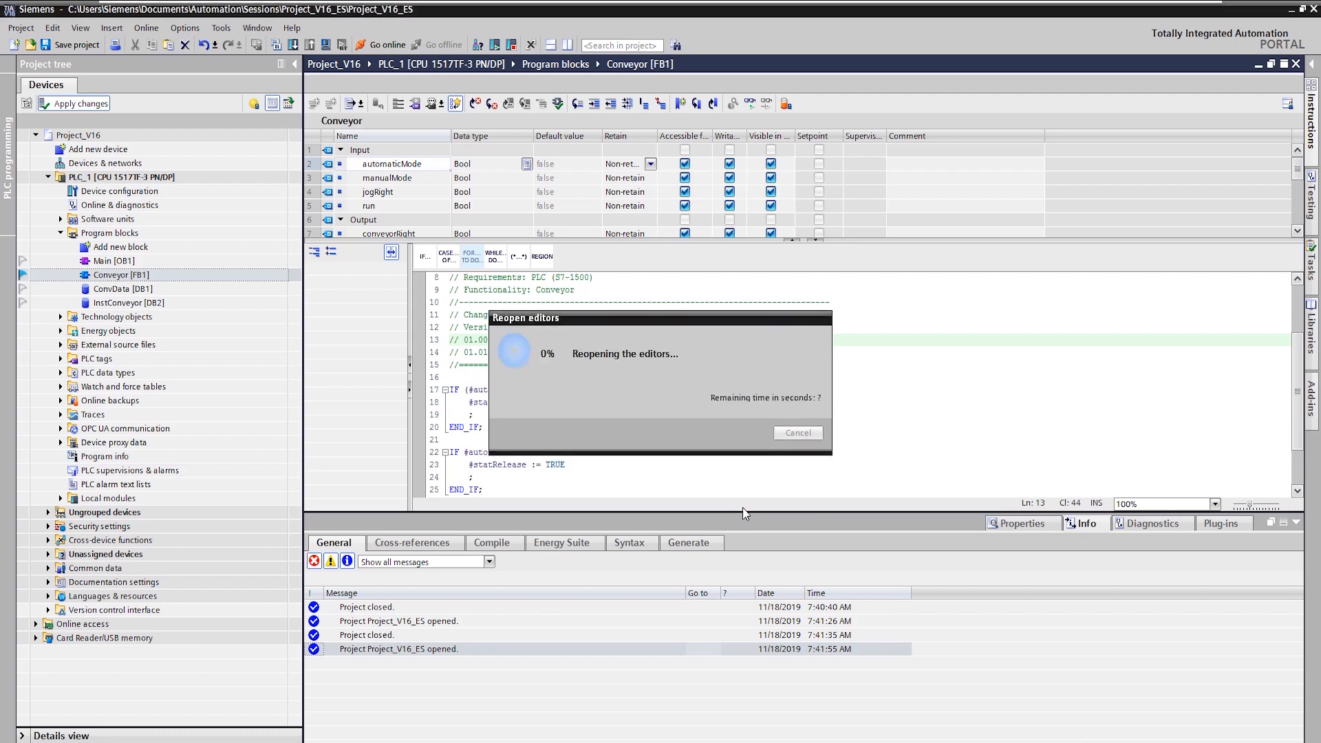
Close the session project and bring up actions for Project_V16_ES in the server projects list
left_click(21, 27)
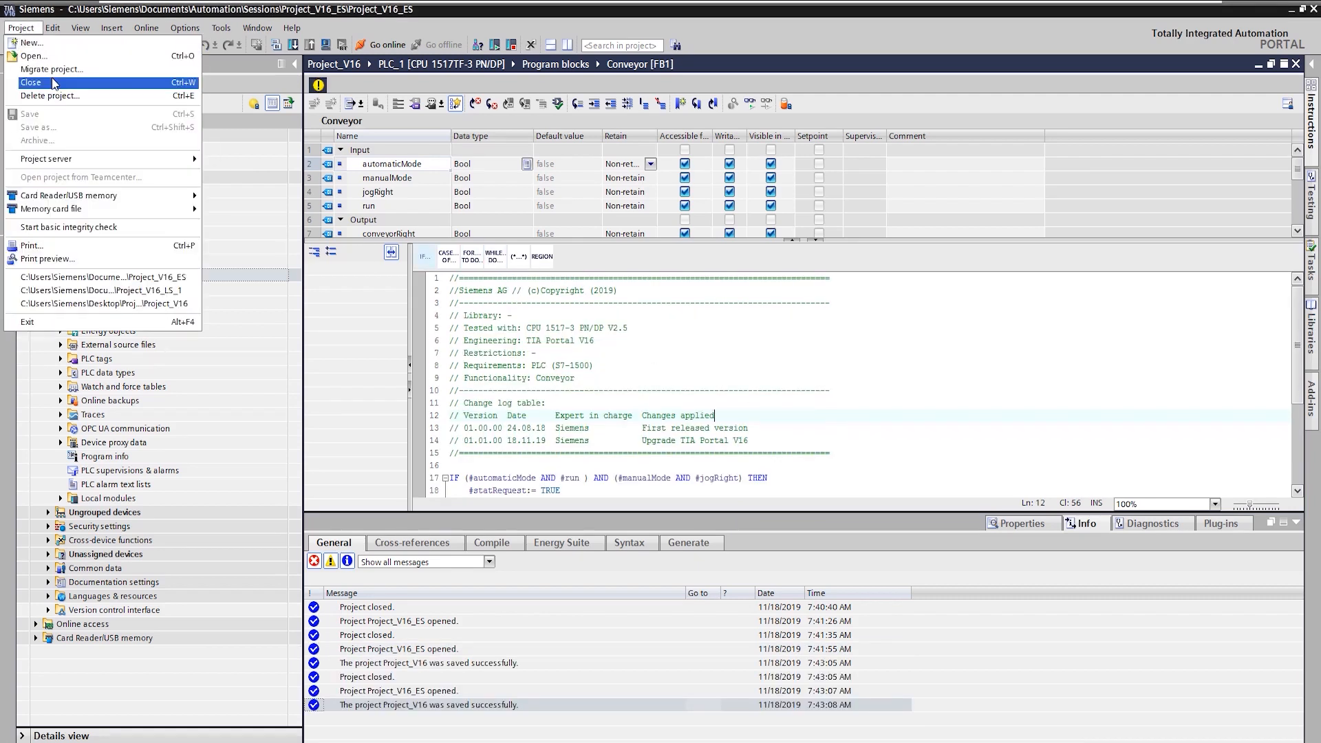
left_click(31, 82)
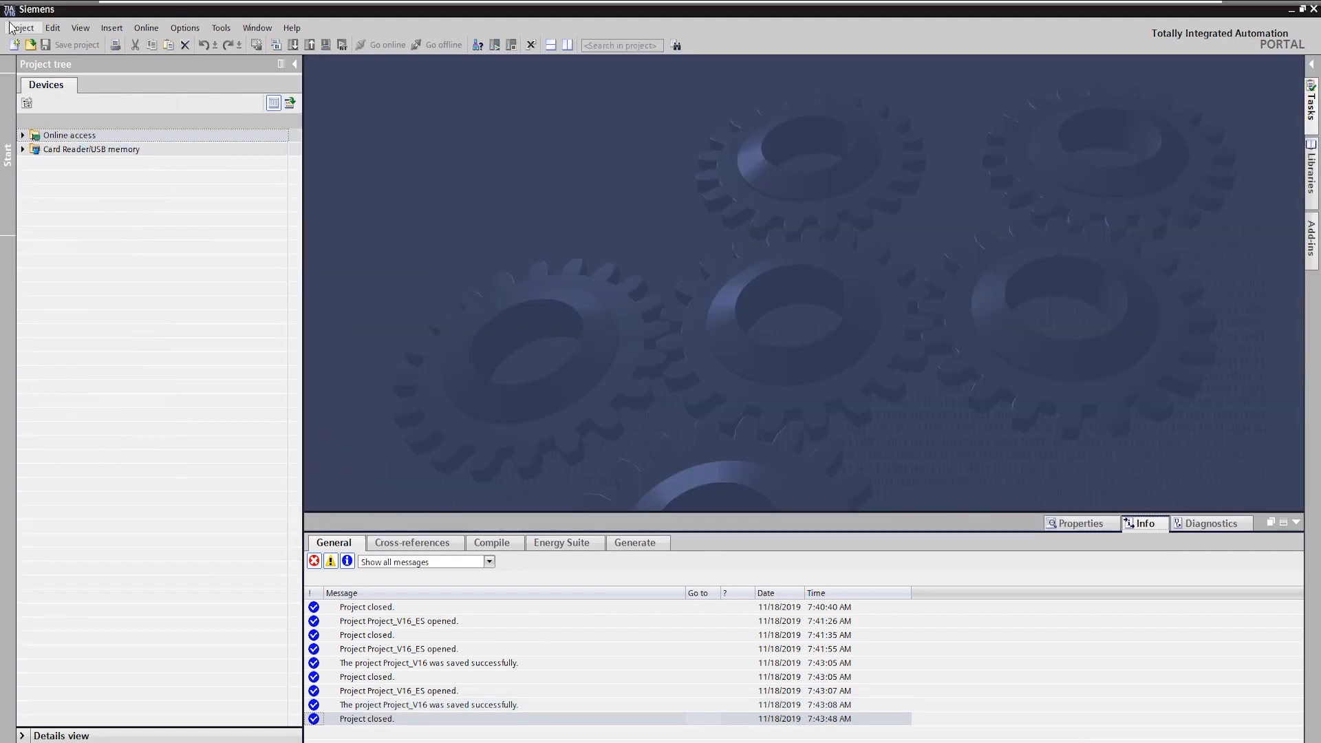
left_click(21, 27)
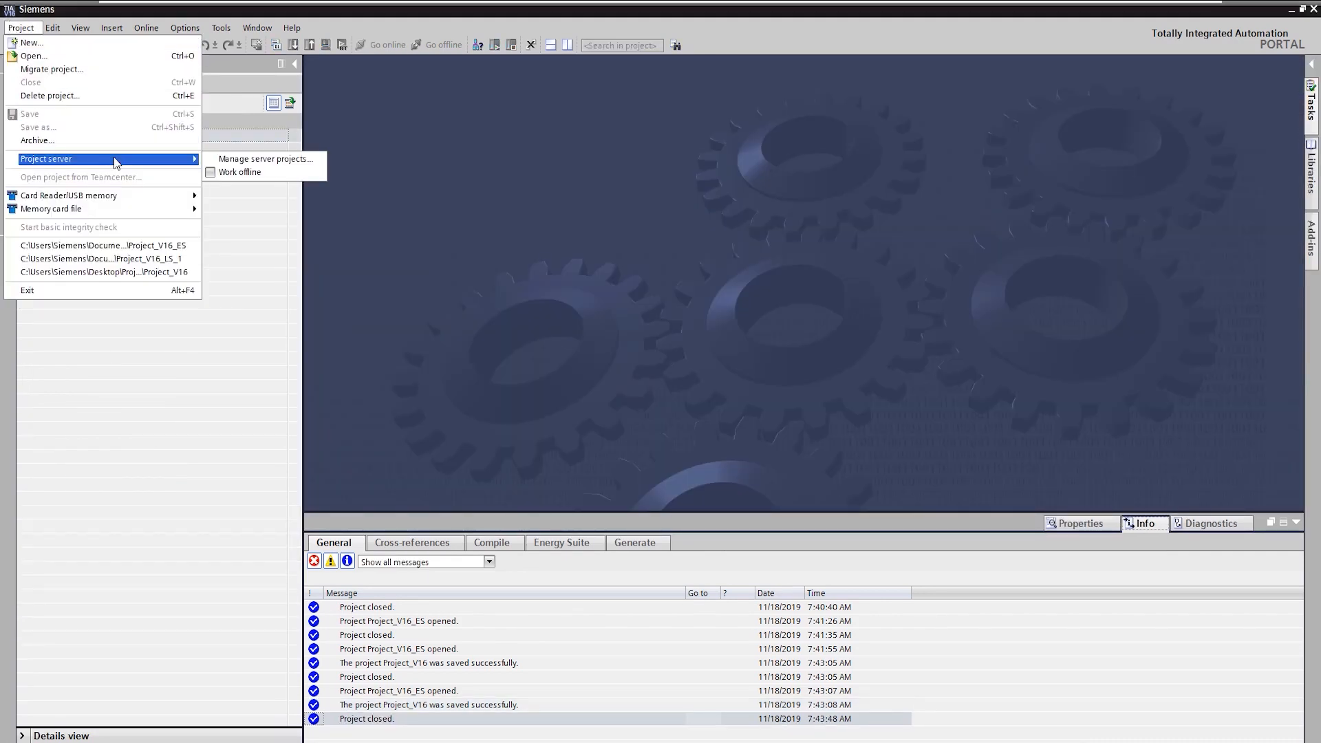
left_click(266, 158)
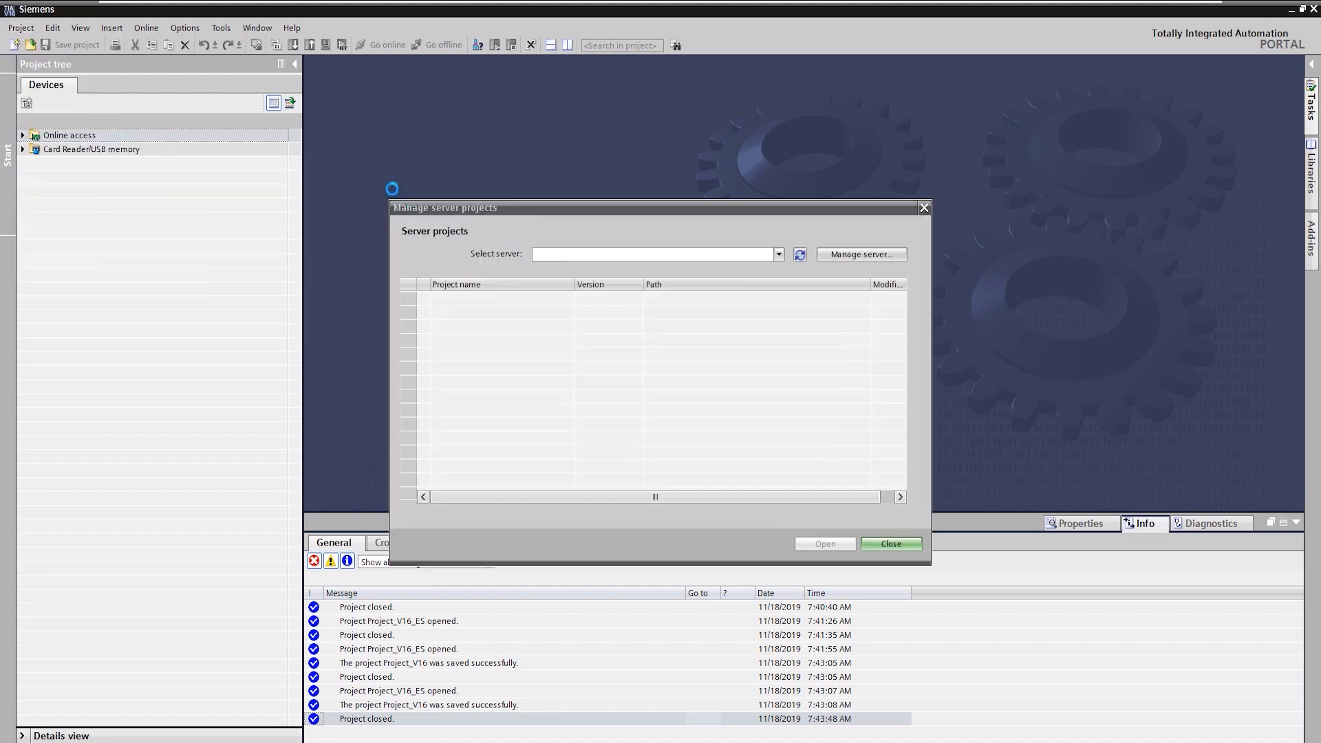
right_click(486, 326)
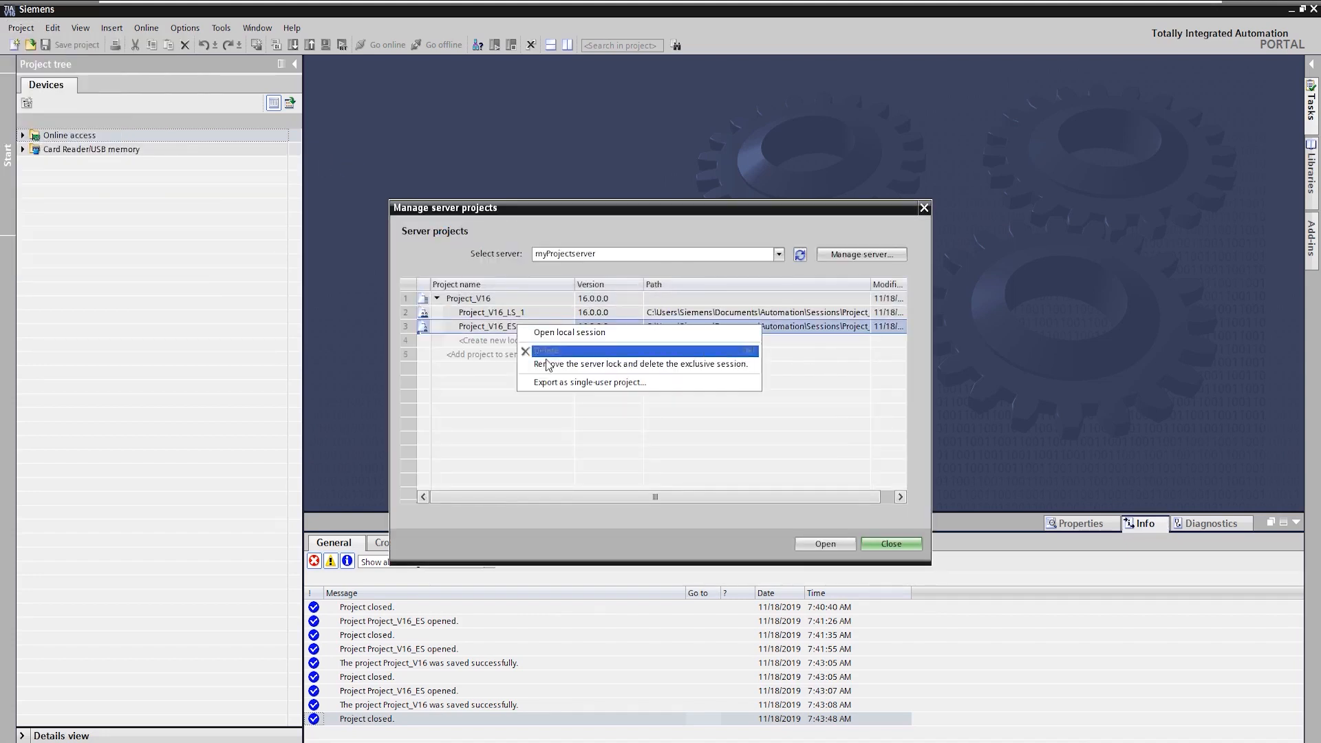